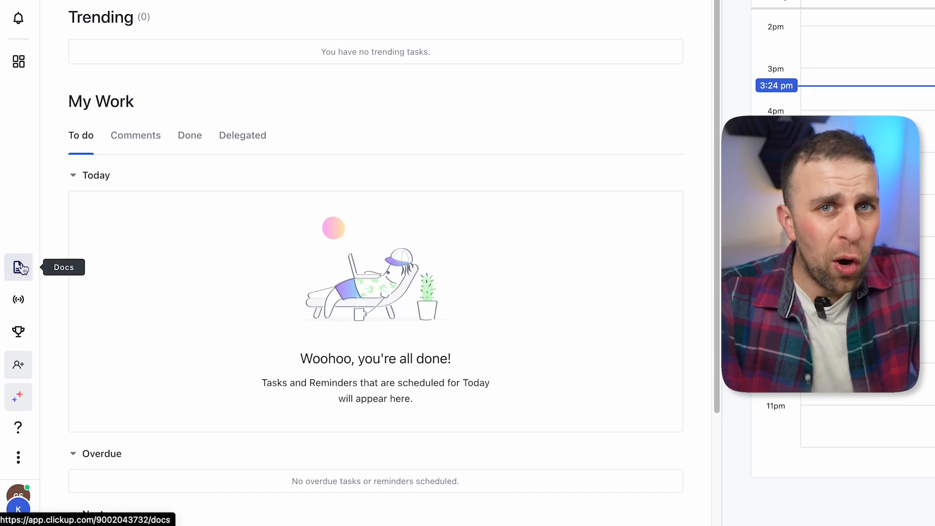
Step: From Docs, start a blank Doc and title it 'New Document'
click(18, 267)
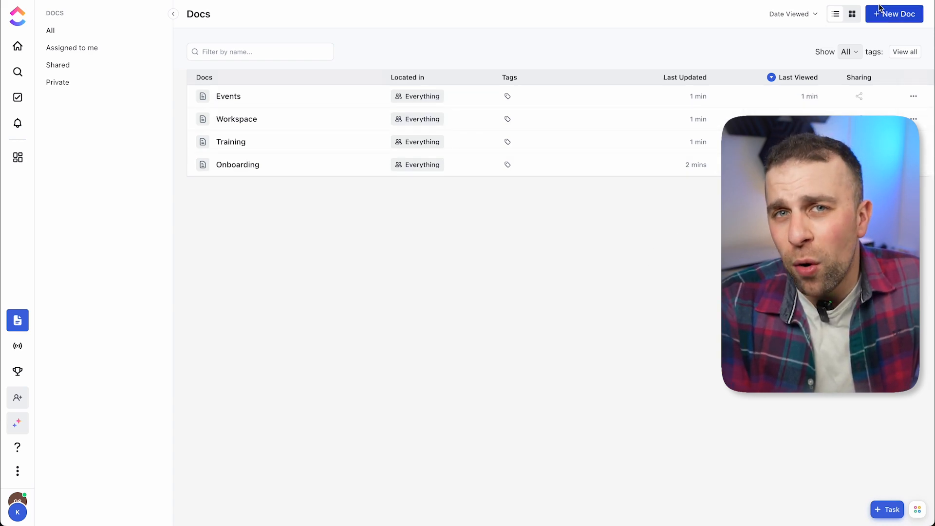
click(893, 13)
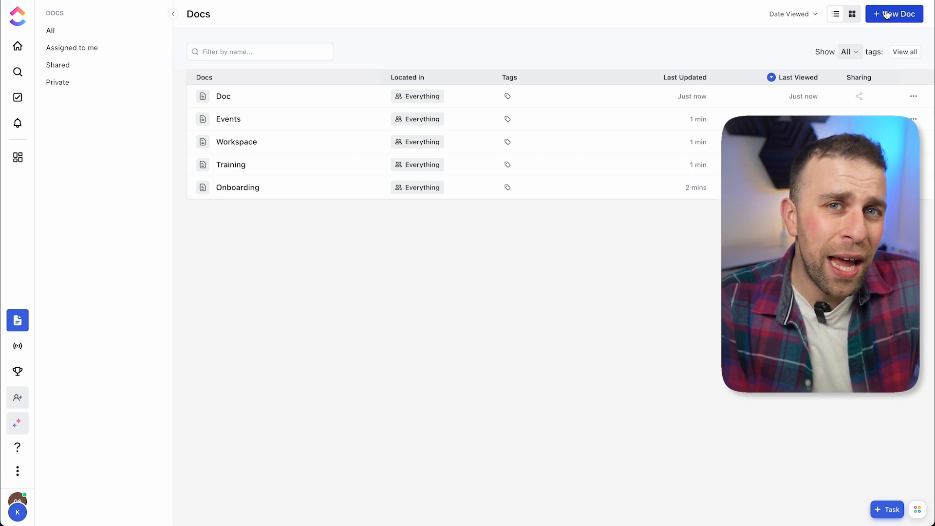
click(173, 12)
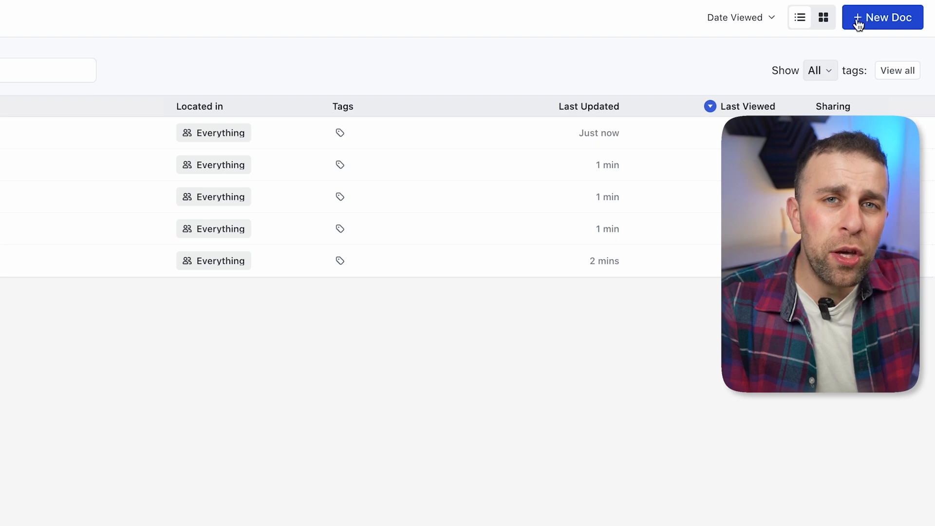
click(881, 17)
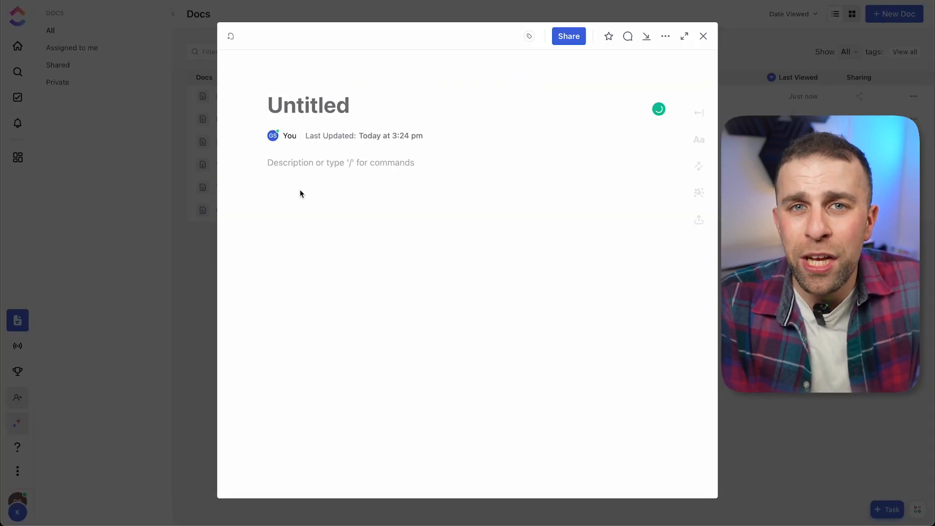
text(New Document)
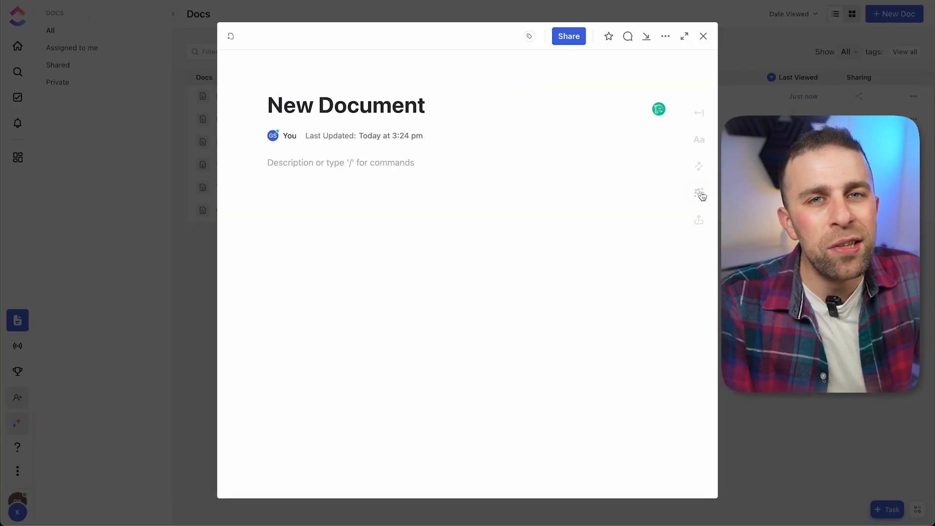
Step: From the Templates panel, append Communication Plan to the Doc as subpages
click(698, 195)
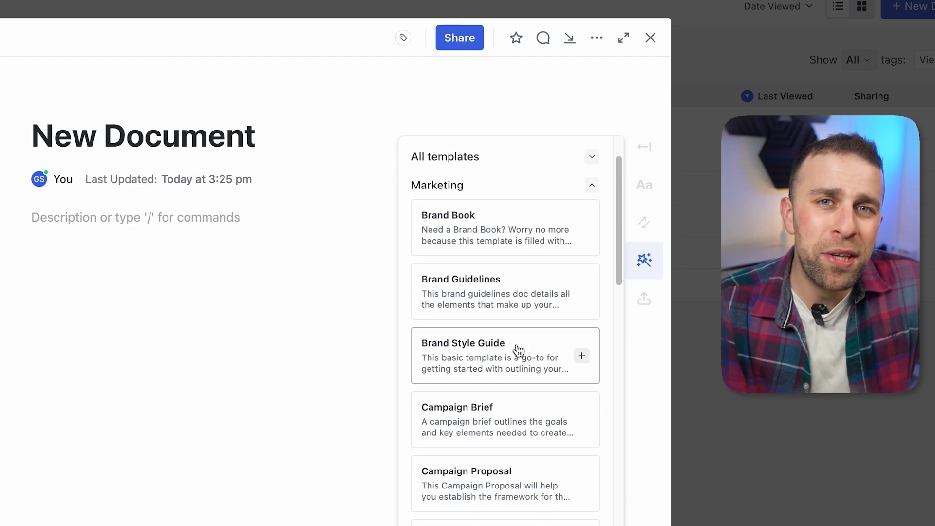
scroll(down, 3)
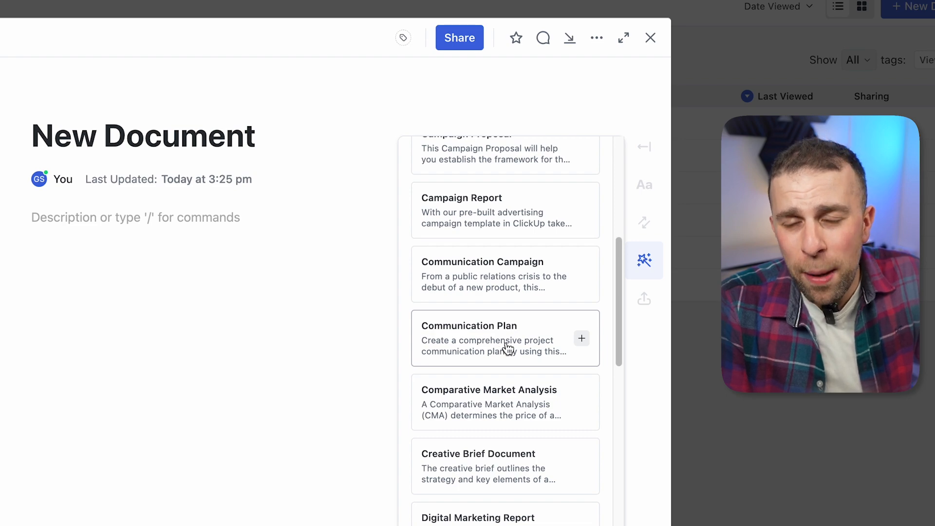
mouse_move(615, 361)
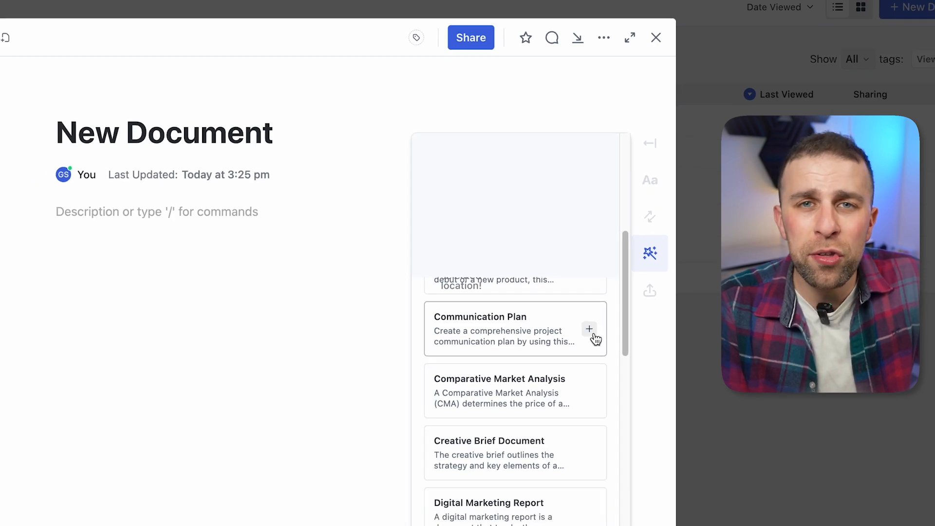
click(590, 328)
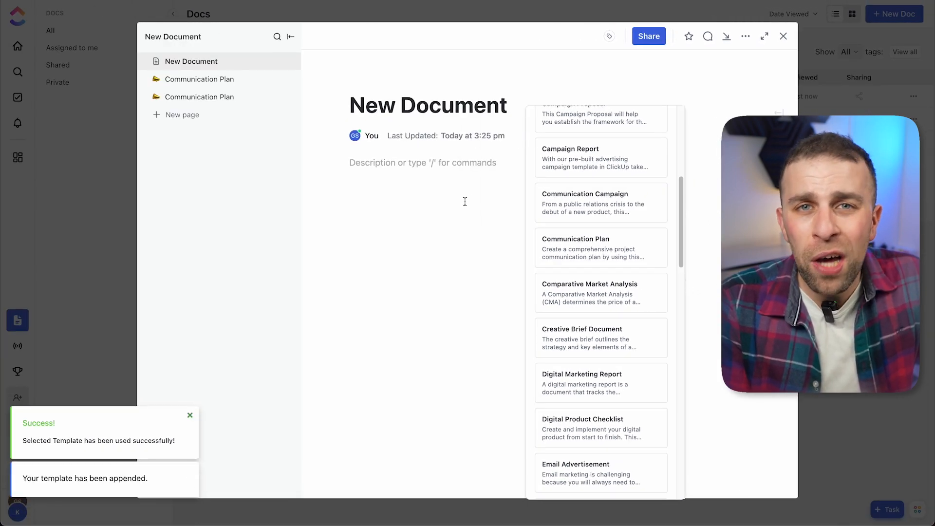